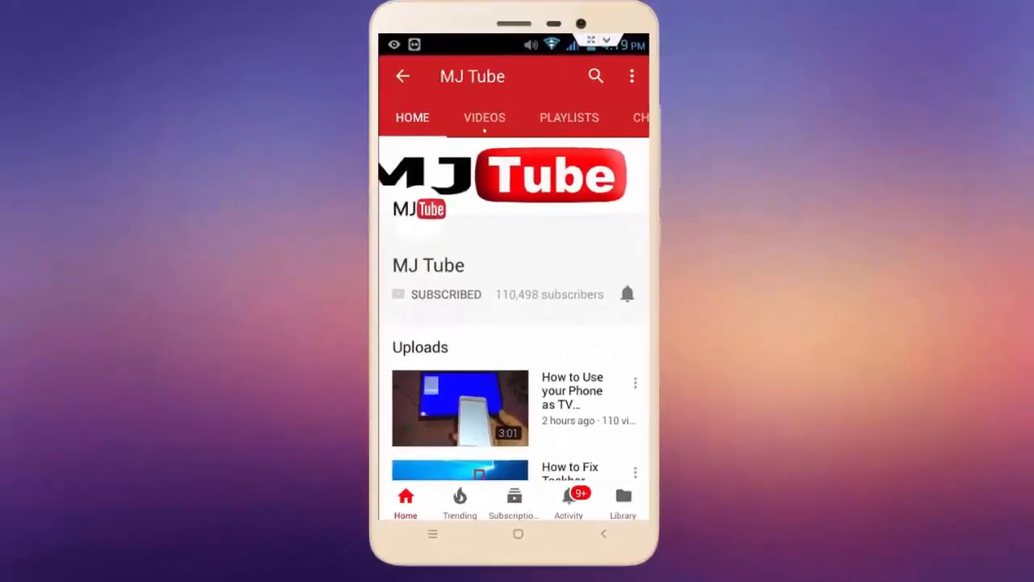
Step: Reach the Software Update page showing iOS 12.4.2 available via Settings > General
left_click(626, 294)
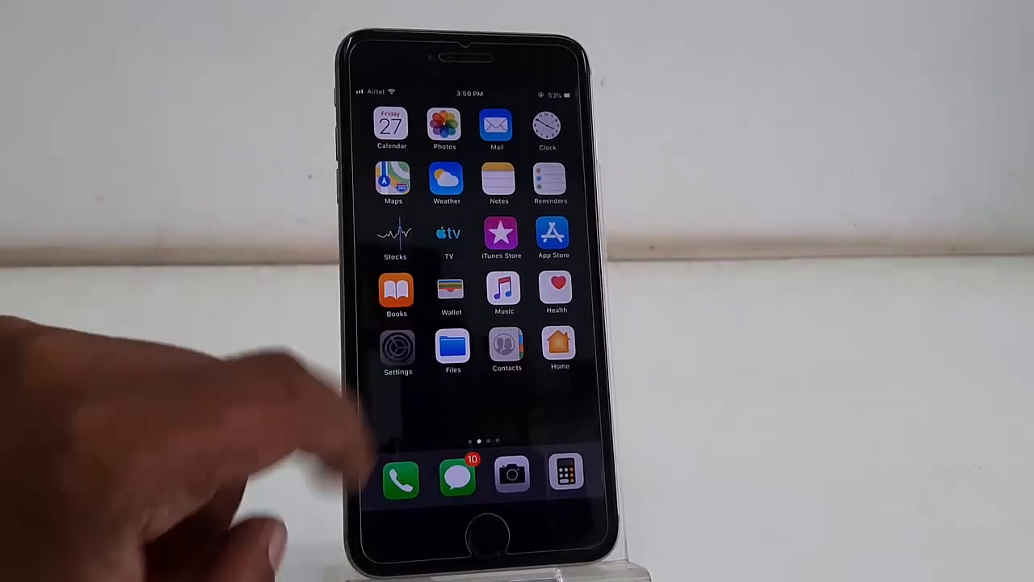
left_click(397, 349)
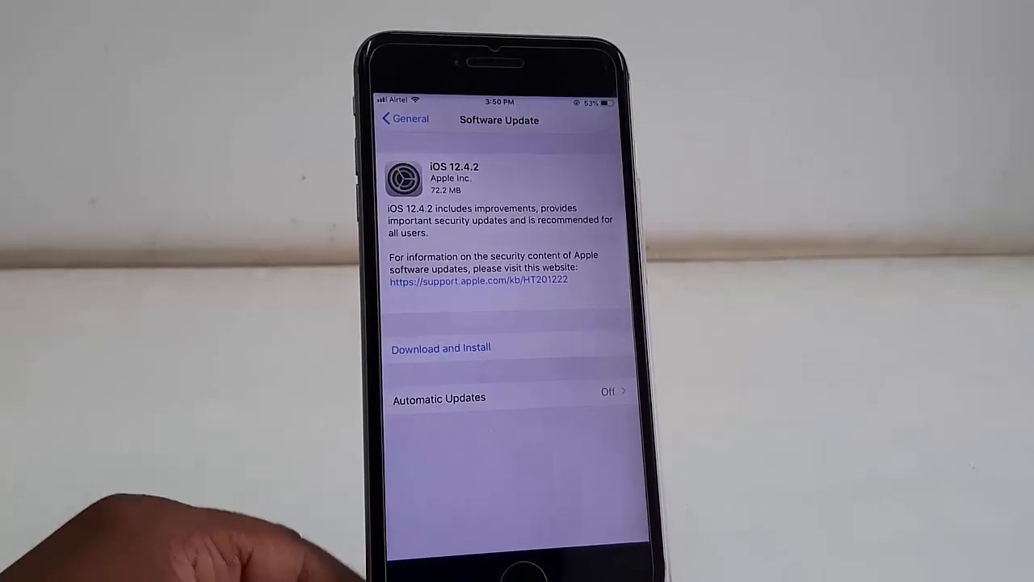
Step: Start Download and Install for iOS 12.4.2 and let the iPhone restart onto it
left_click(439, 348)
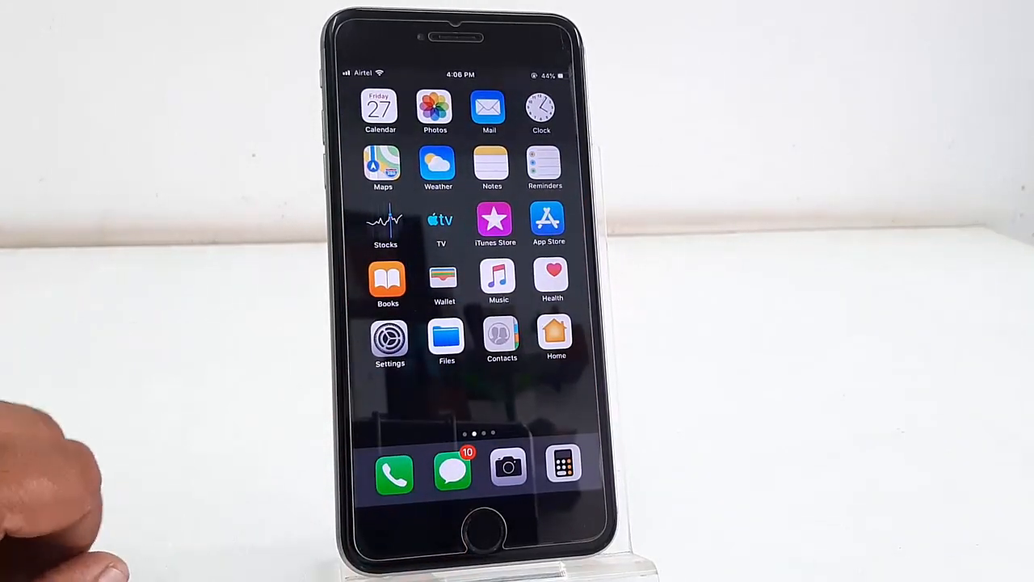
Step: Reopen Settings > General > Software Update to confirm the iPhone is up to date
left_click(389, 338)
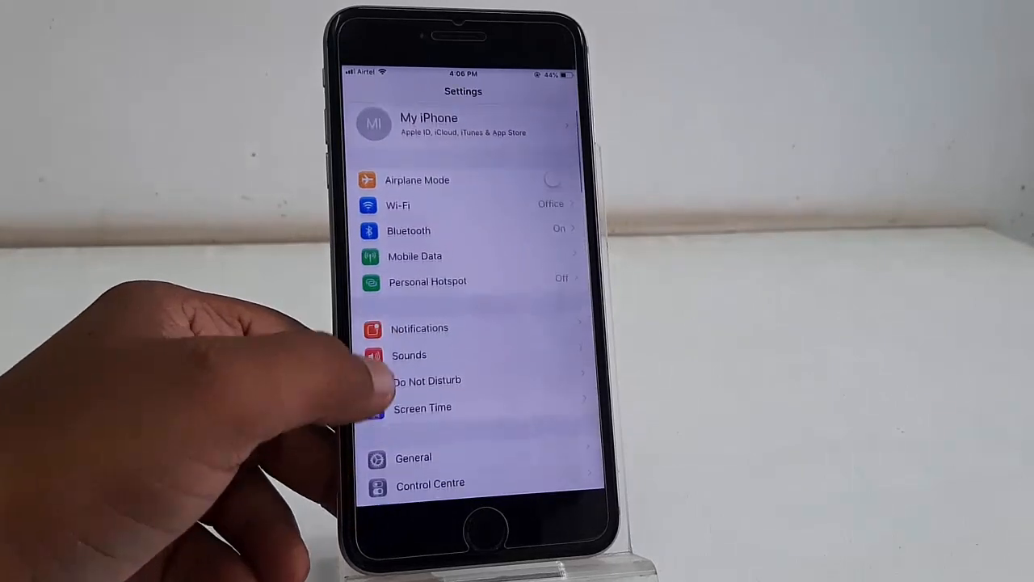
left_click(413, 458)
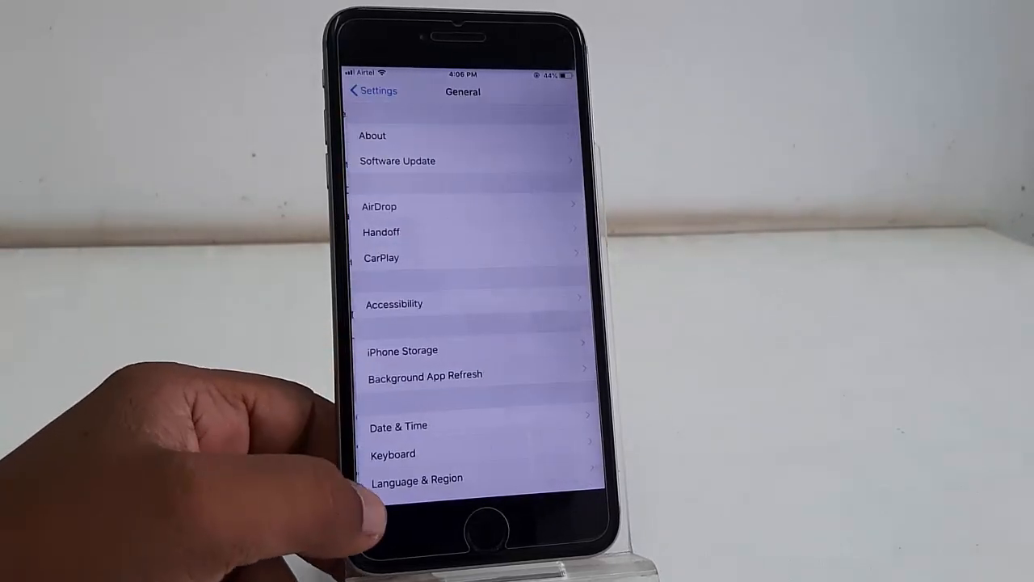
left_click(398, 161)
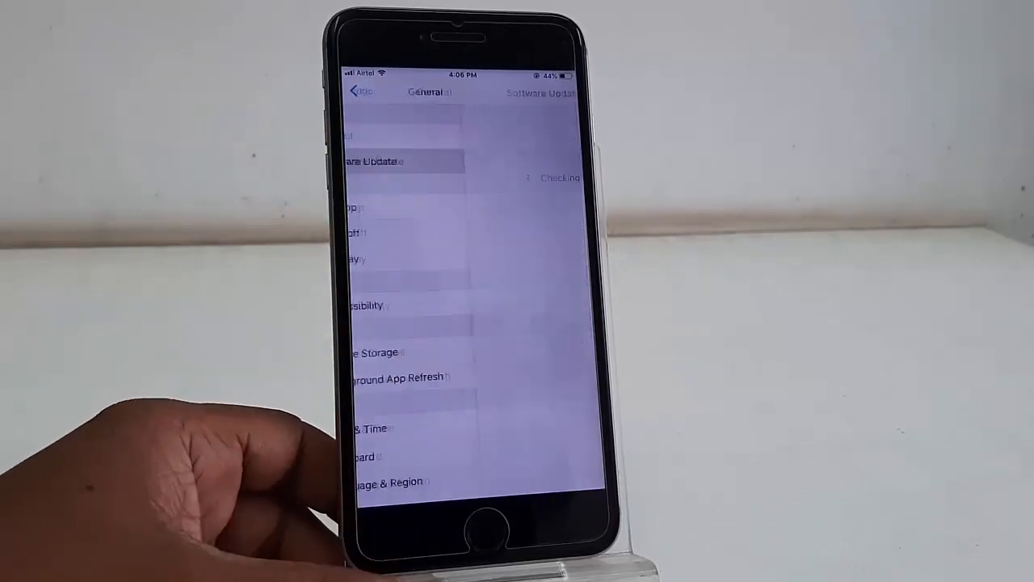